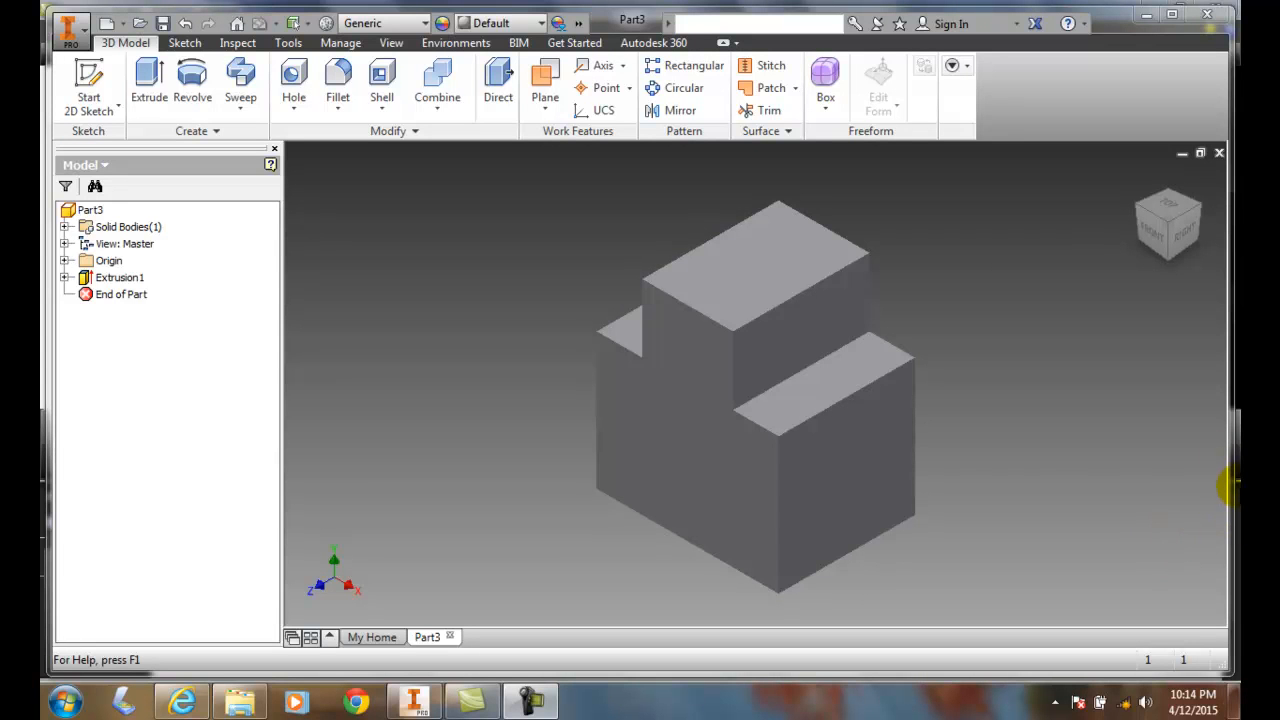
pyautogui.moveTo(1148, 505)
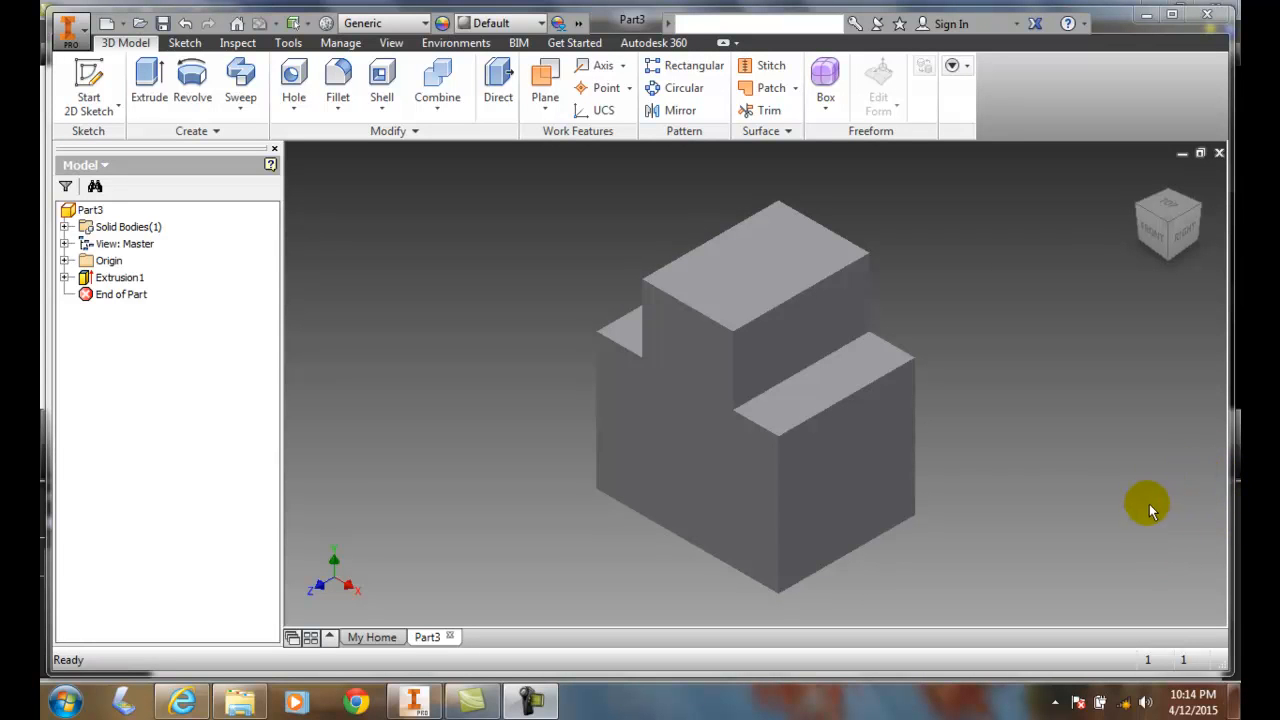
pyautogui.moveTo(1030, 430)
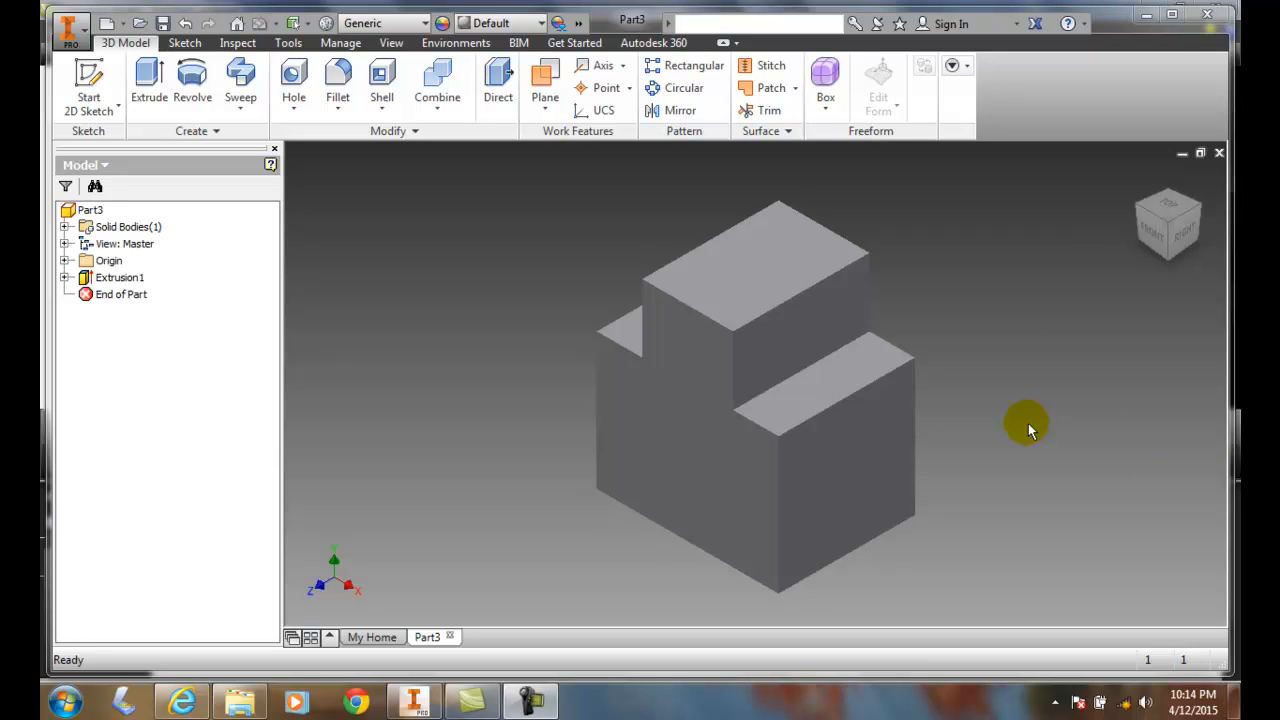
pyautogui.moveTo(1025, 425)
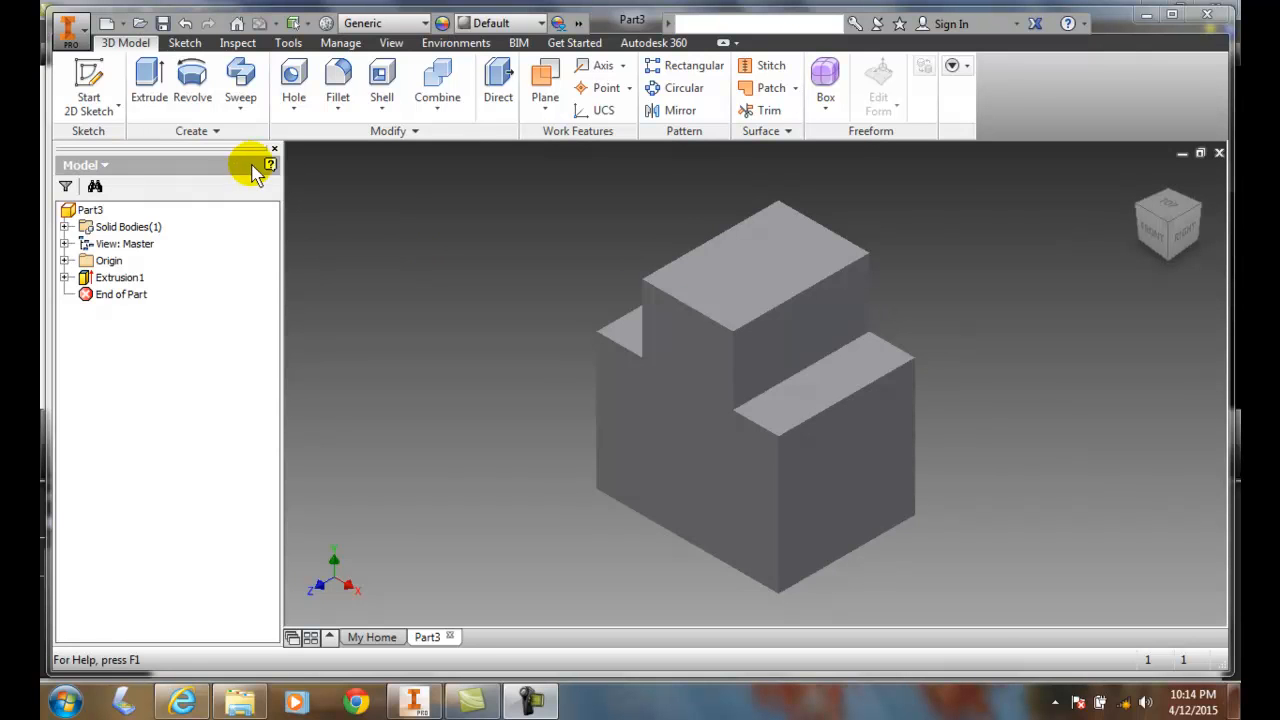
# Step: Start a Fillet in Full Round Fillet mode with the first side-face selector active
pyautogui.click(337, 80)
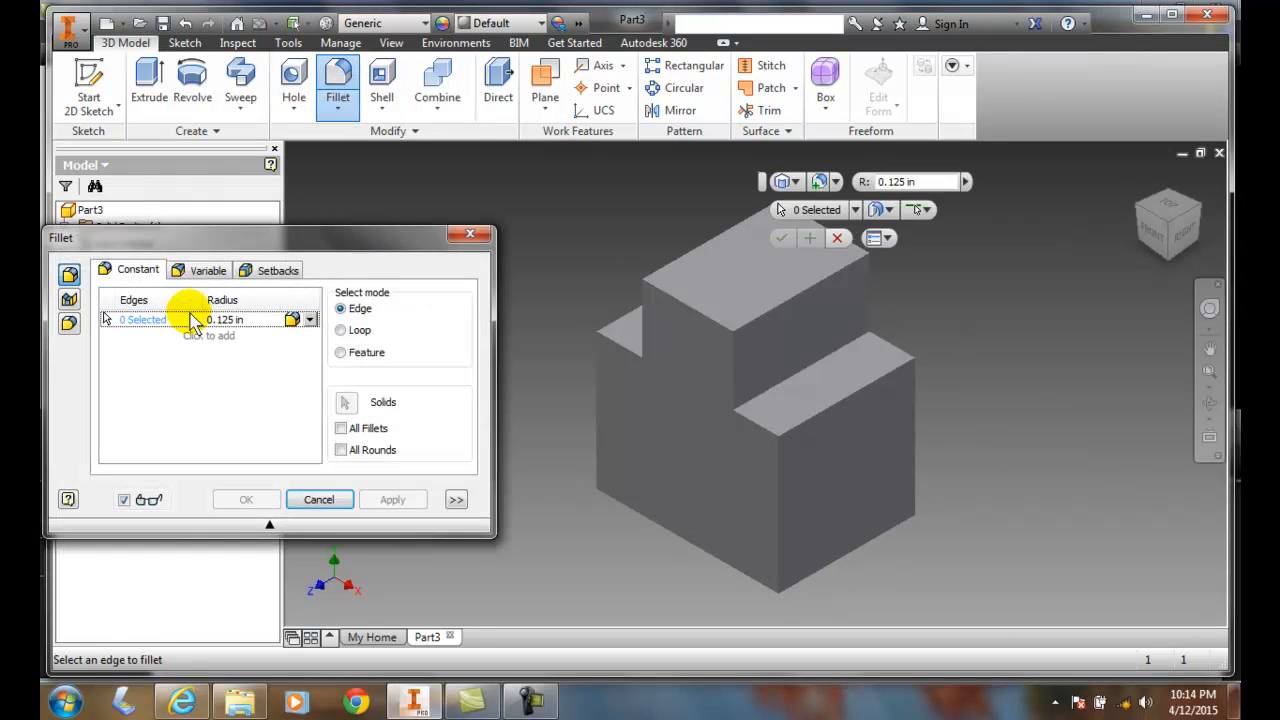
pyautogui.moveTo(69, 275)
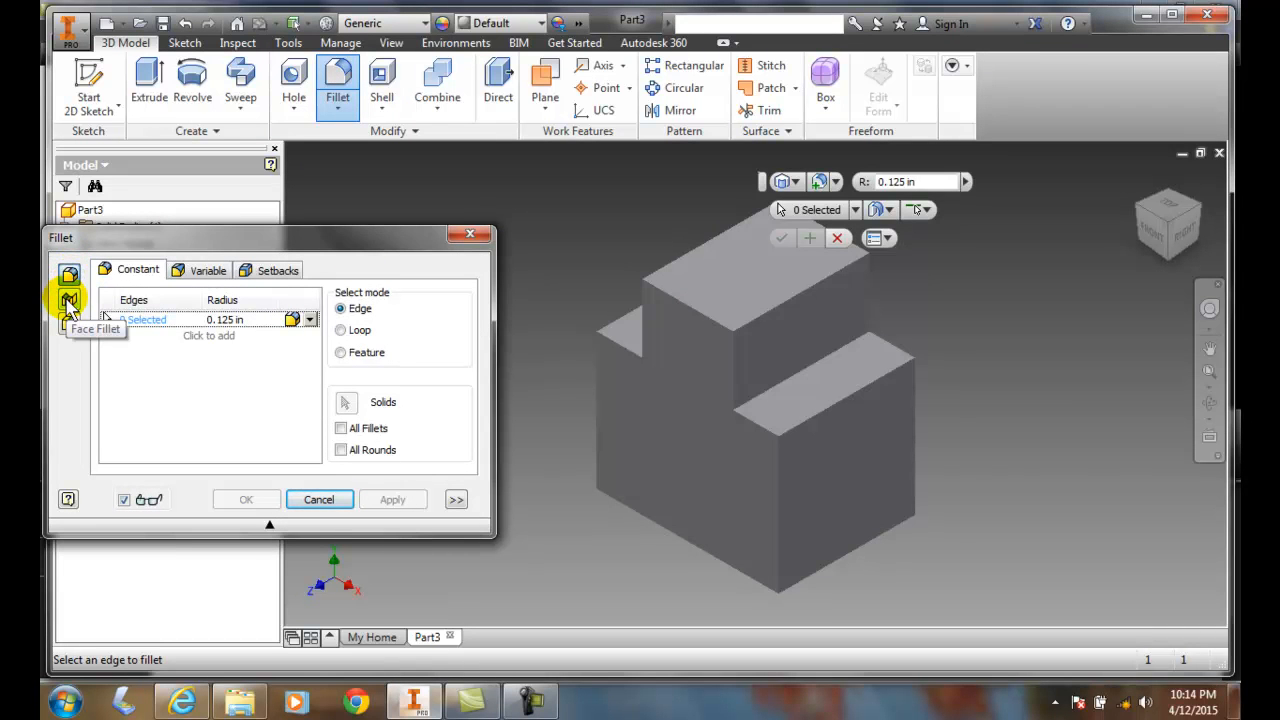
pyautogui.click(69, 300)
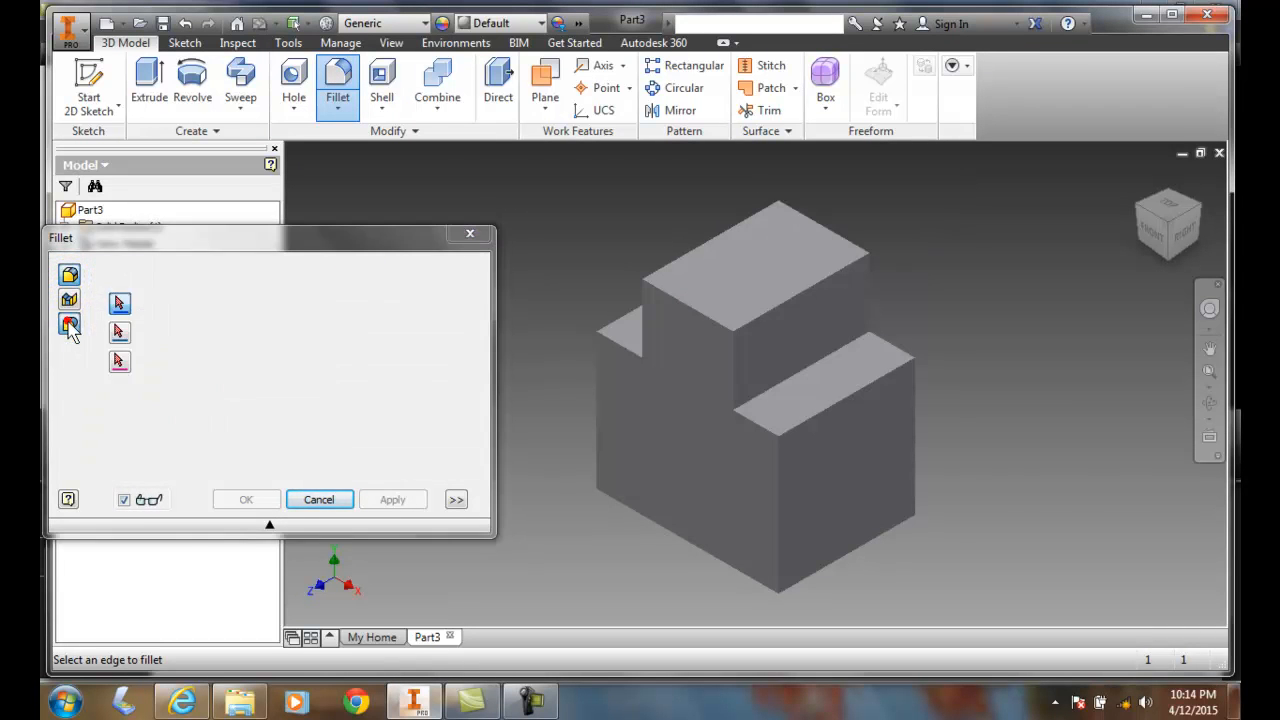
pyautogui.click(69, 323)
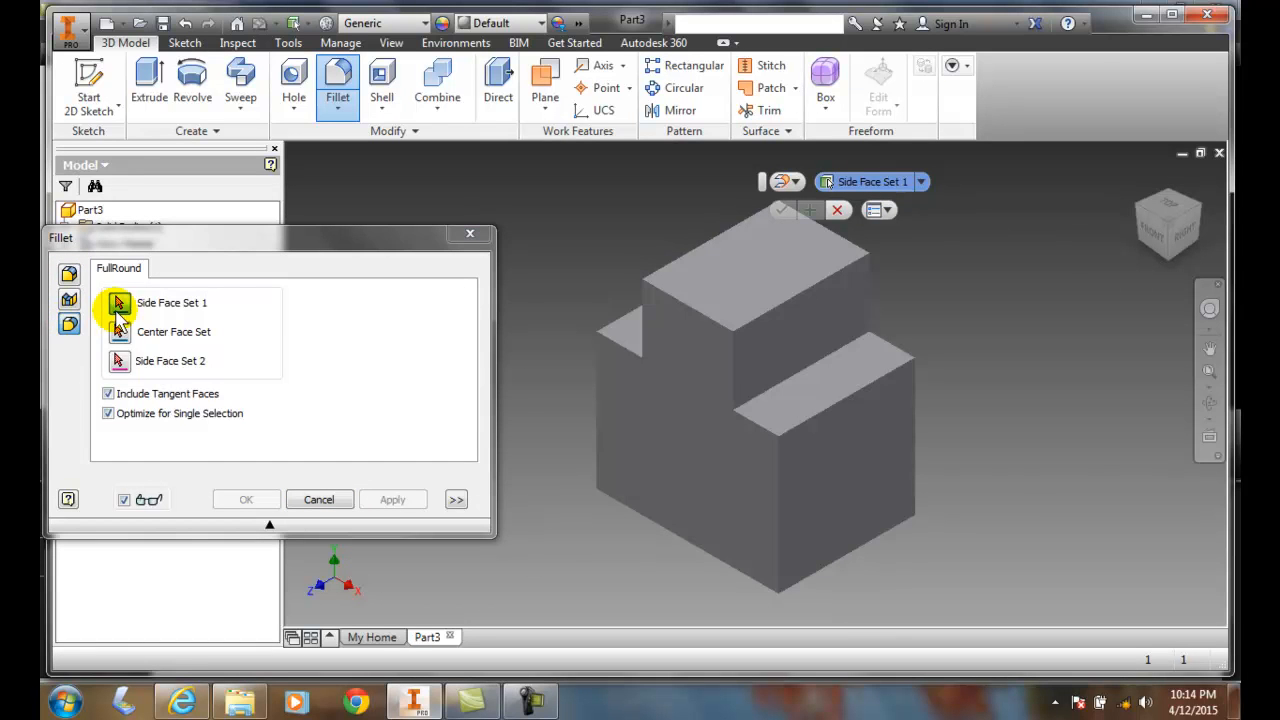
# Step: Pick the raised section's side face and top center face, then confirm to create Fillet1
pyautogui.click(119, 302)
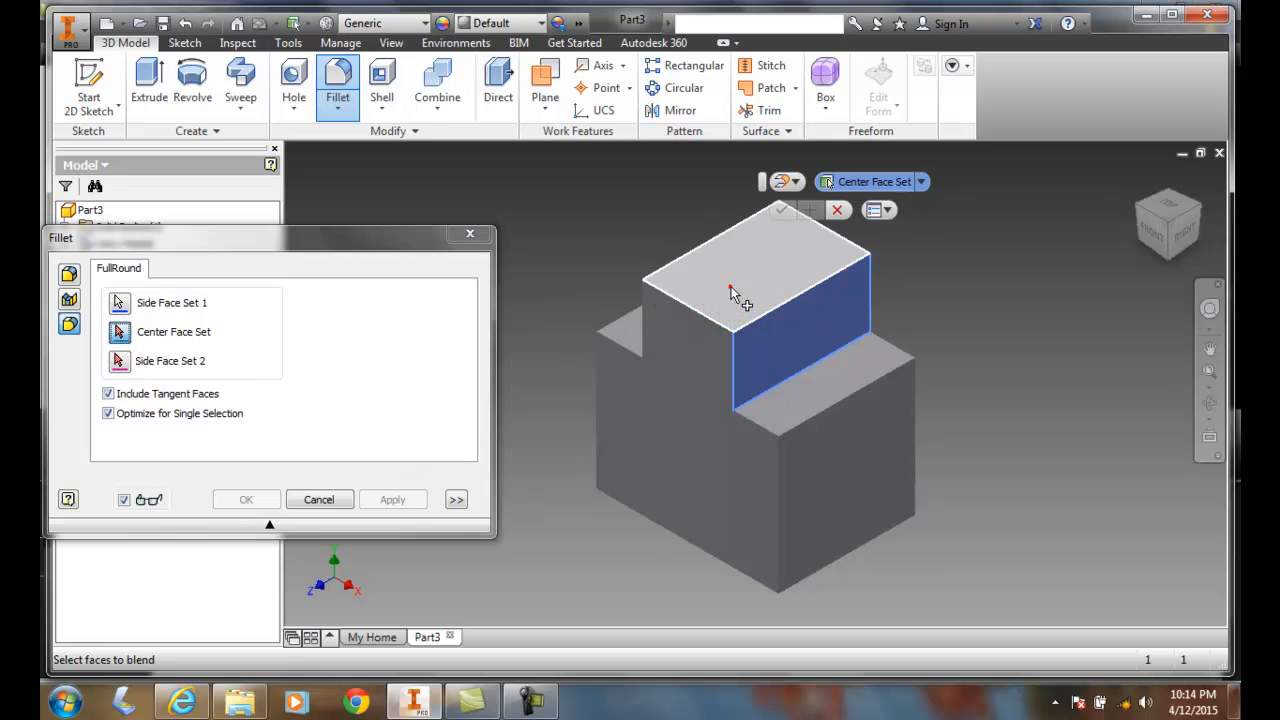
pyautogui.click(745, 280)
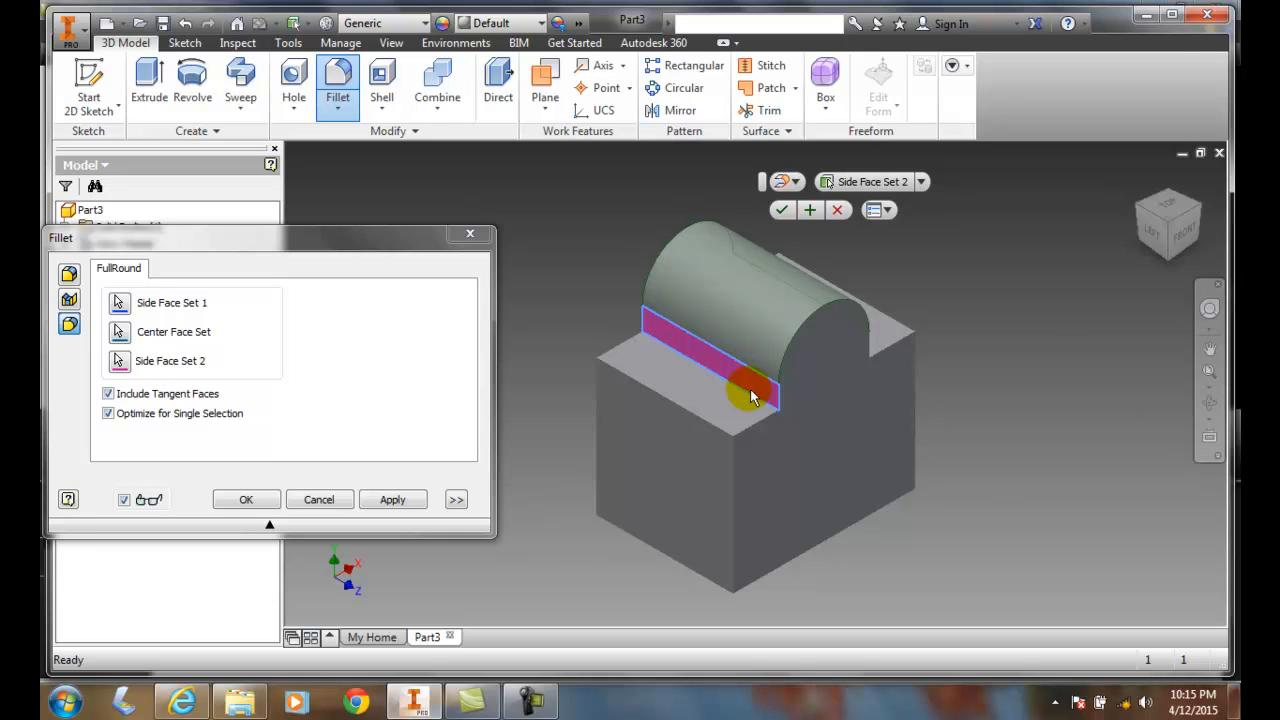
pyautogui.moveTo(1048, 393)
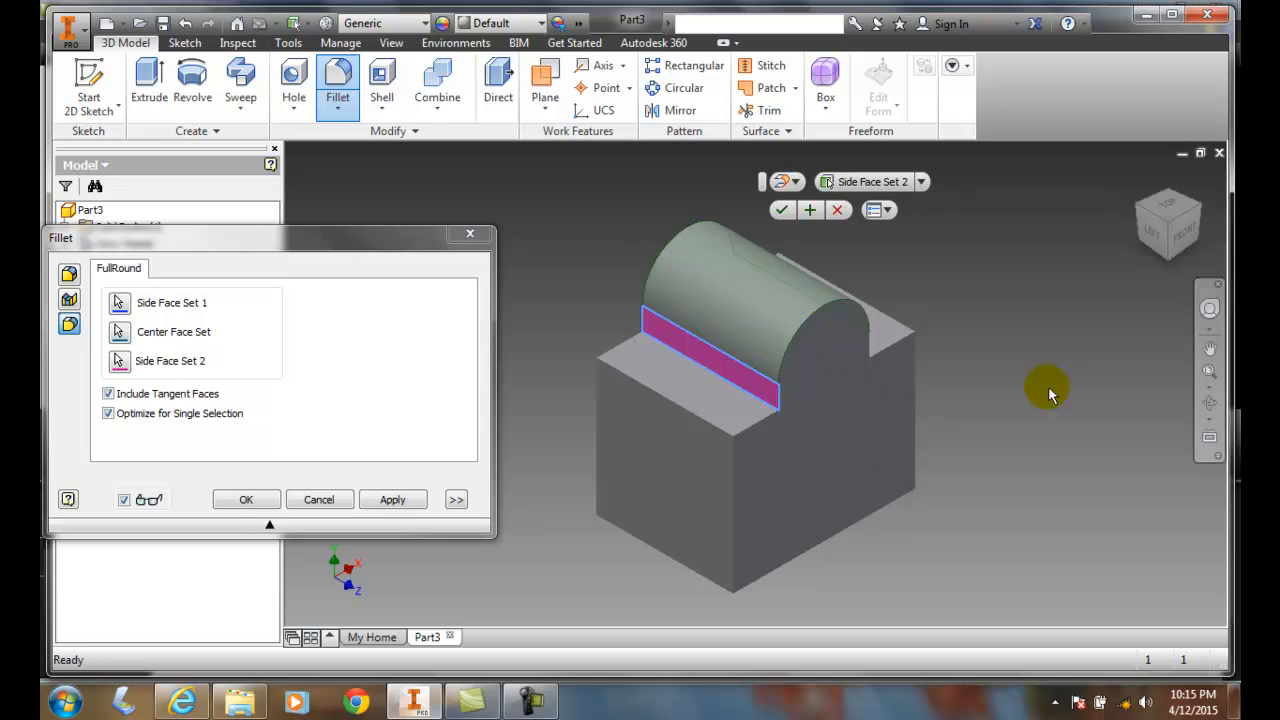
pyautogui.moveTo(782, 210)
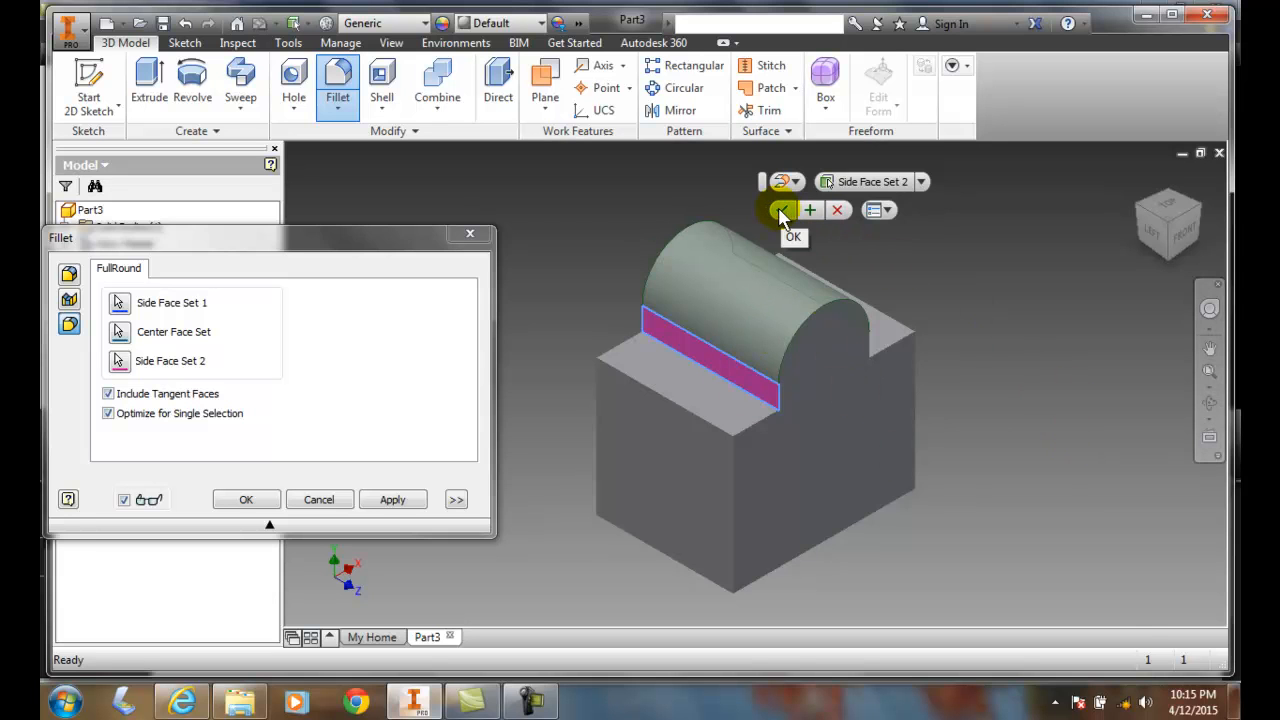
pyautogui.click(783, 210)
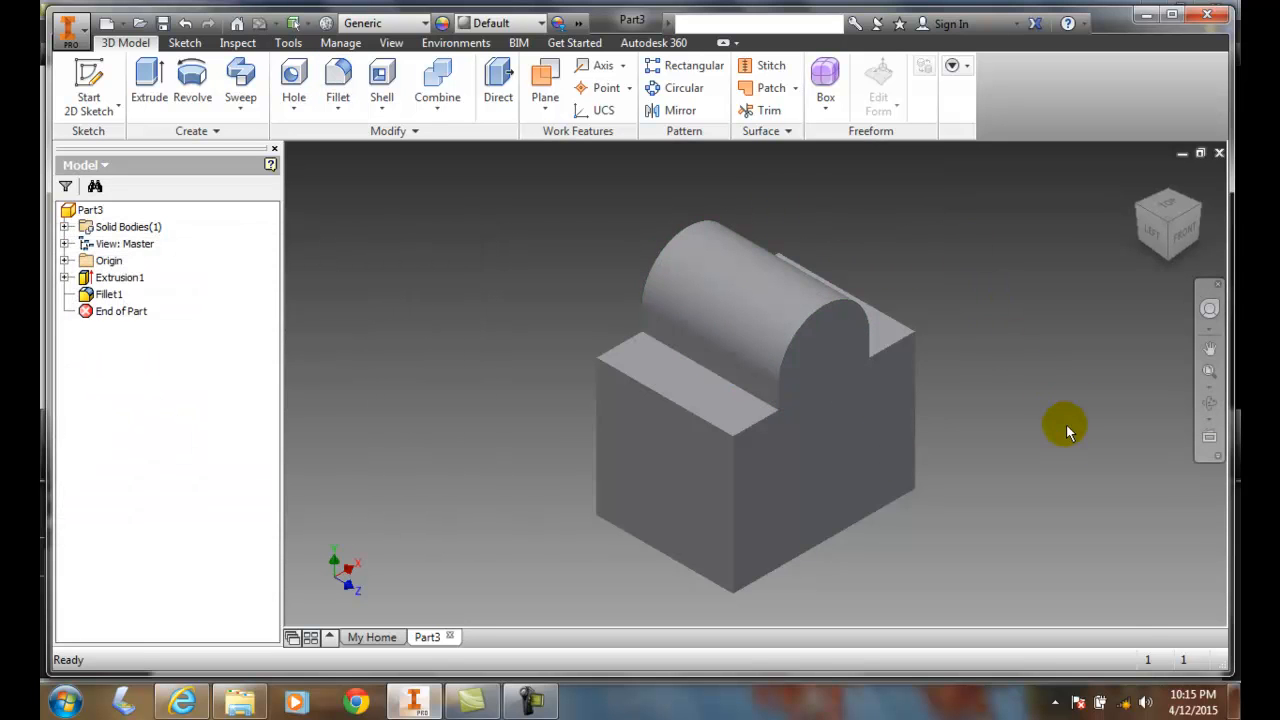